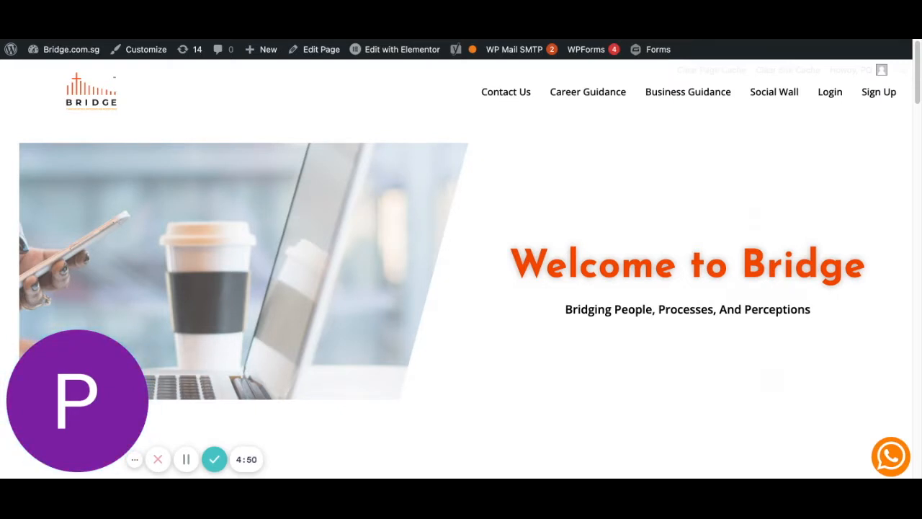
{"action": "mouse_move", "coordinate": [830, 94]}
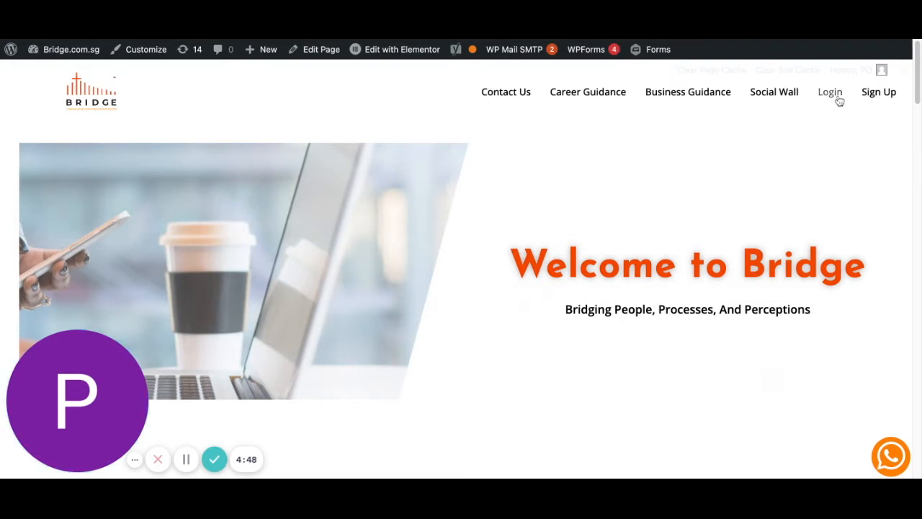
- Go to the Bridge.com.sg sign-in page from the top navigation Login link
{"action": "left_click", "coordinate": [829, 91]}
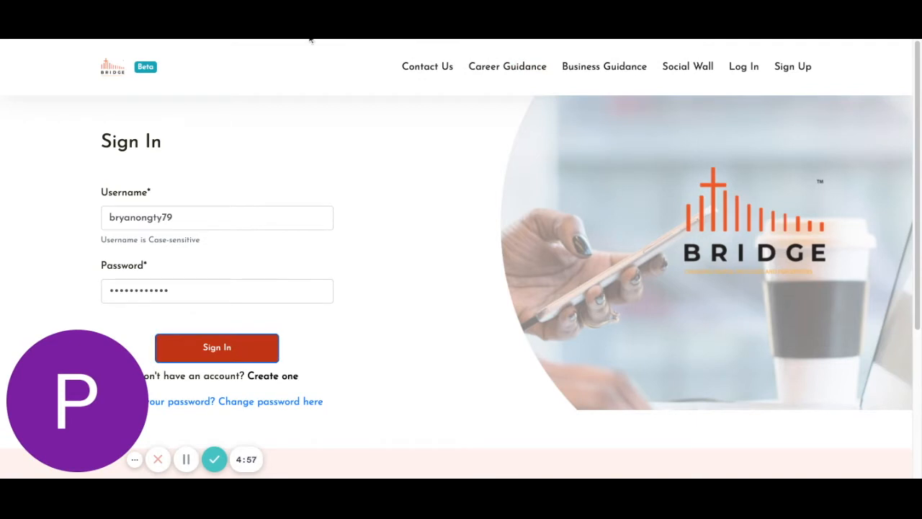
- Sign in as the employer and scroll down through the employer dashboard
{"action": "left_click", "coordinate": [217, 347]}
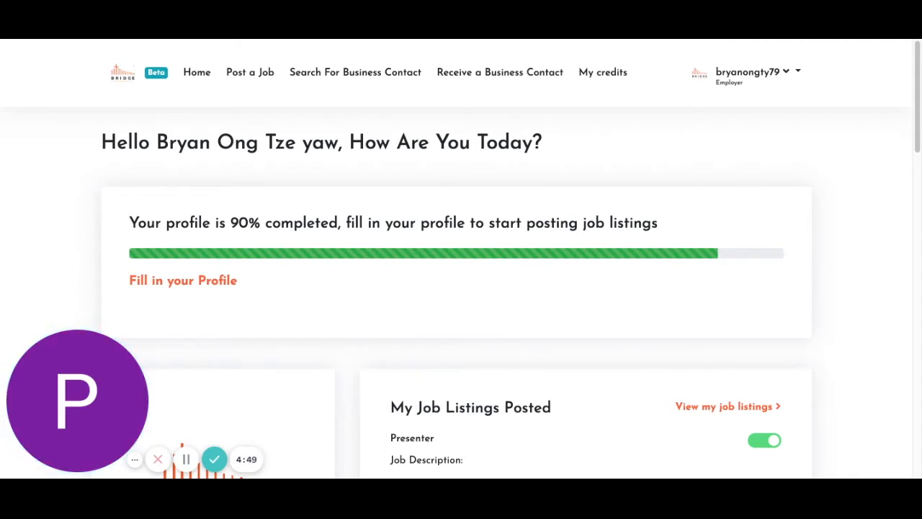
{"action": "scroll", "scroll_direction": "down", "scroll_amount": 3}
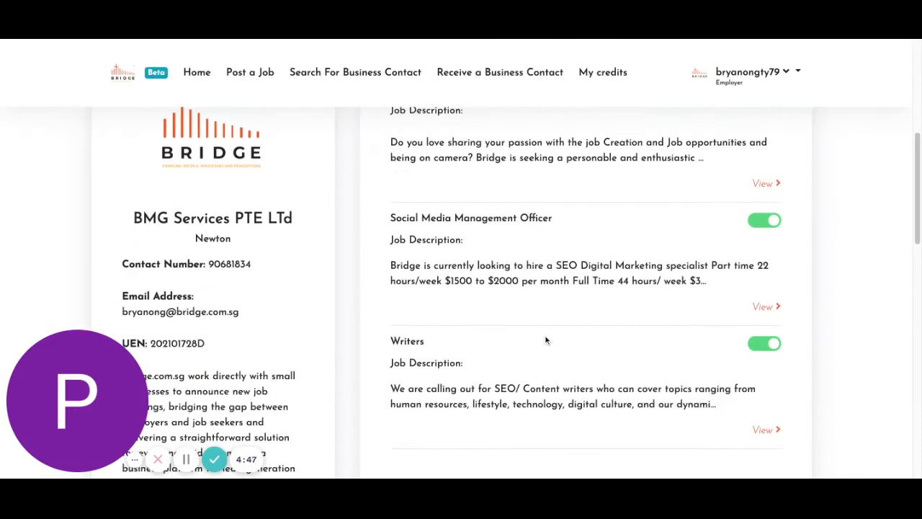
{"action": "scroll", "scroll_direction": "down", "scroll_amount": 3}
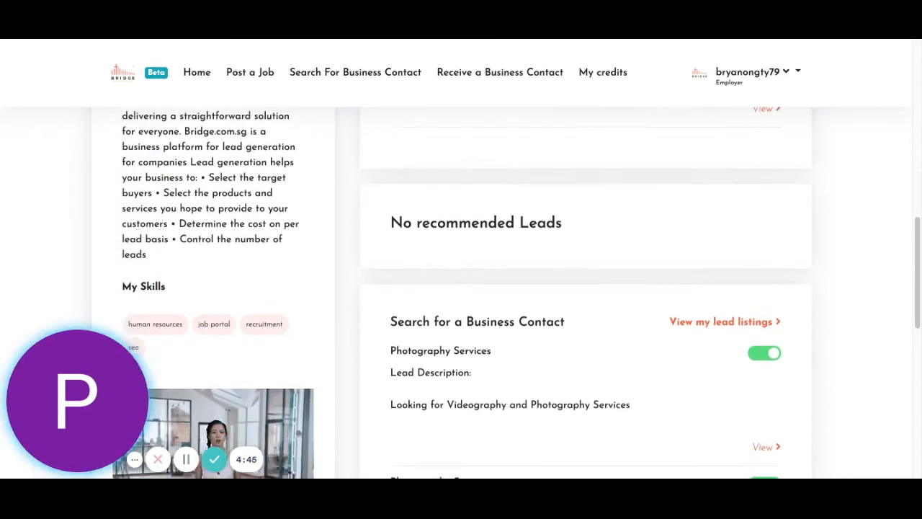
{"action": "scroll", "scroll_direction": "down", "scroll_amount": 3}
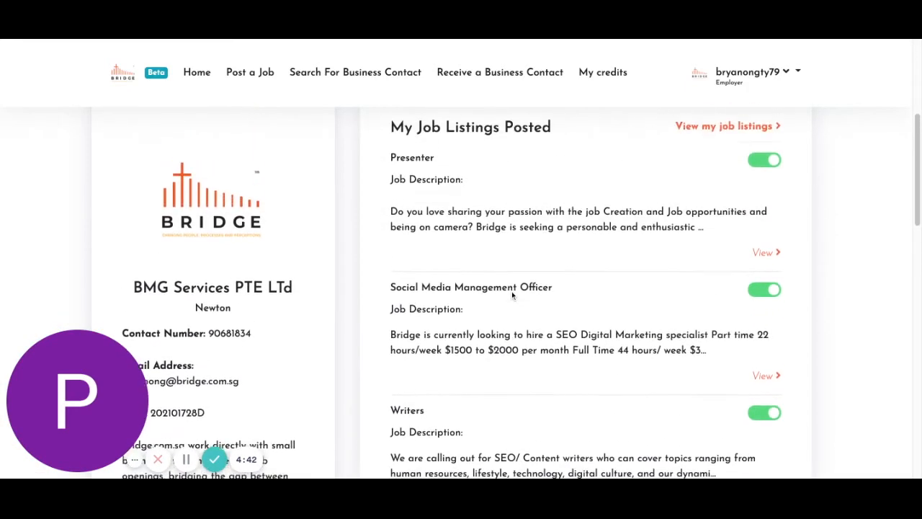
{"action": "scroll", "scroll_direction": "down", "scroll_amount": 3}
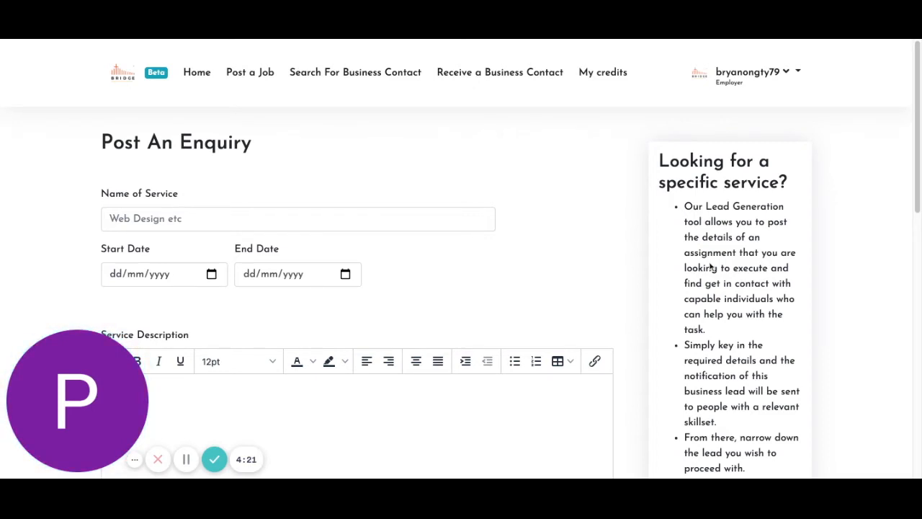
{"action": "mouse_move", "coordinate": [528, 332]}
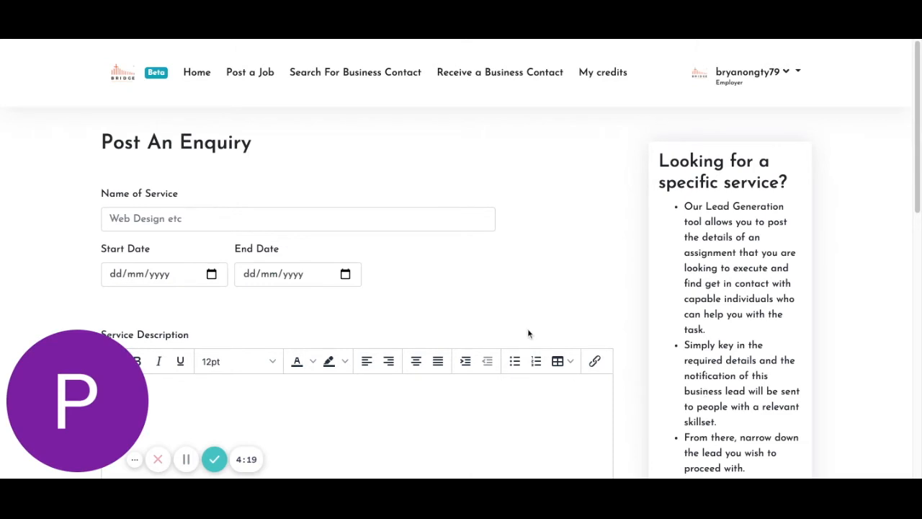
- Enter 'Web Design' as the enquiry's name of service
{"action": "left_click", "coordinate": [298, 218]}
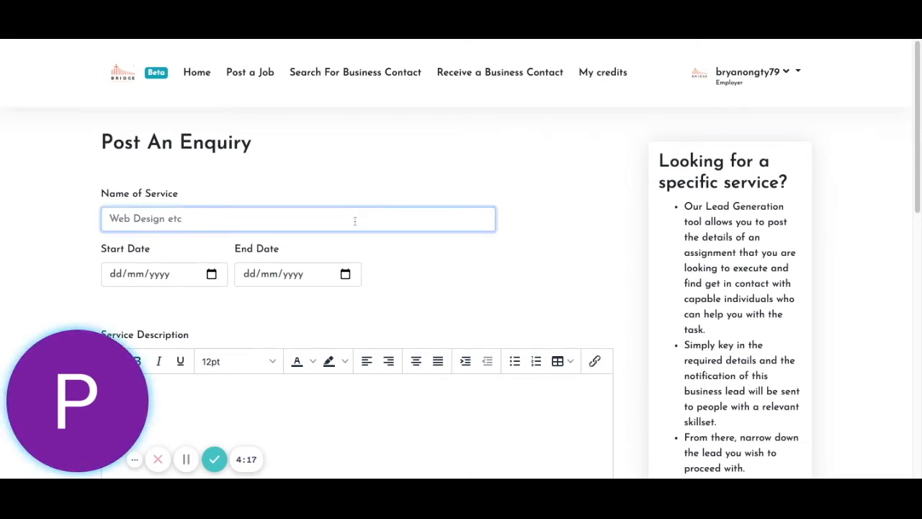
{"action": "type", "text": "Web Desi"}
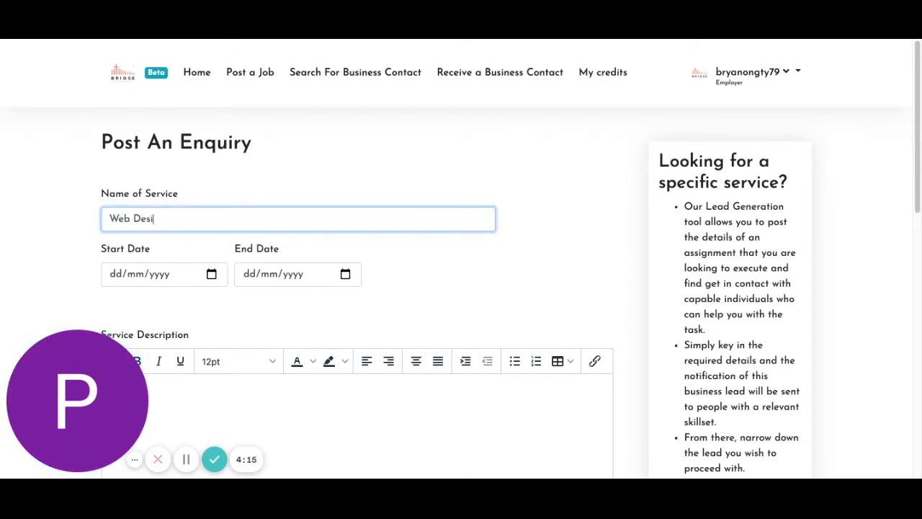
{"action": "type", "text": "gn"}
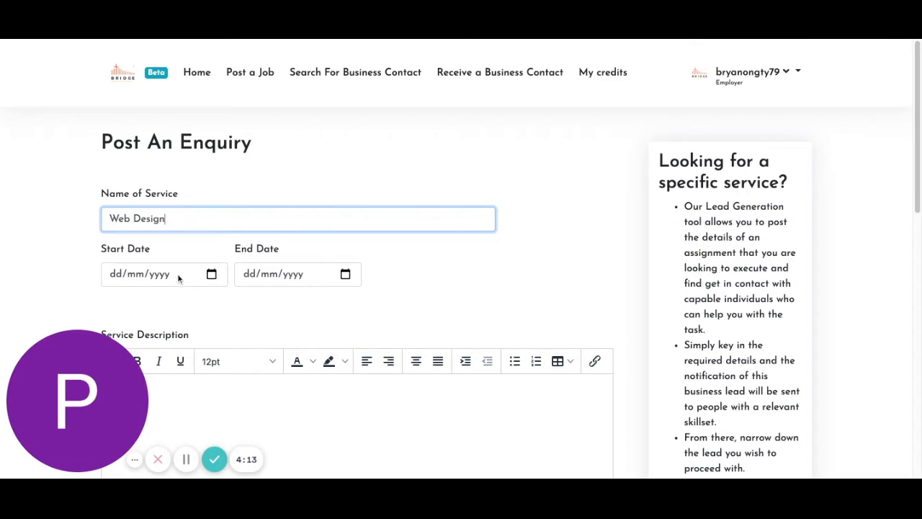
- Set dates 01/12/2021 to 31/12/2021 and describe the components of web design
{"action": "left_click", "coordinate": [144, 274]}
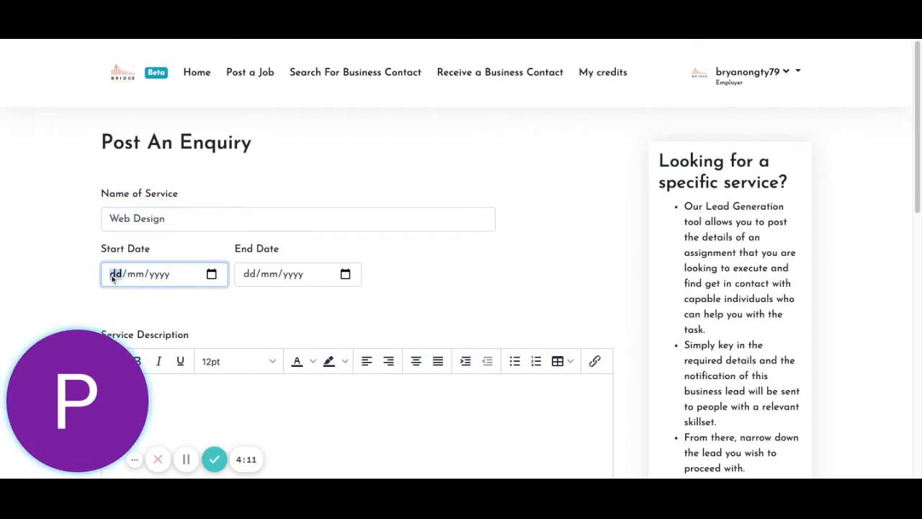
{"action": "type", "text": "01/12/0002"}
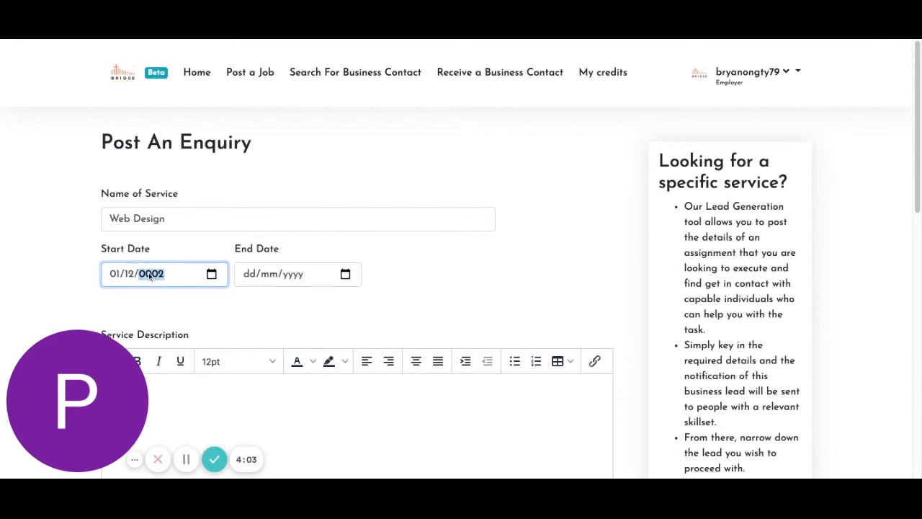
{"action": "left_click", "coordinate": [297, 274]}
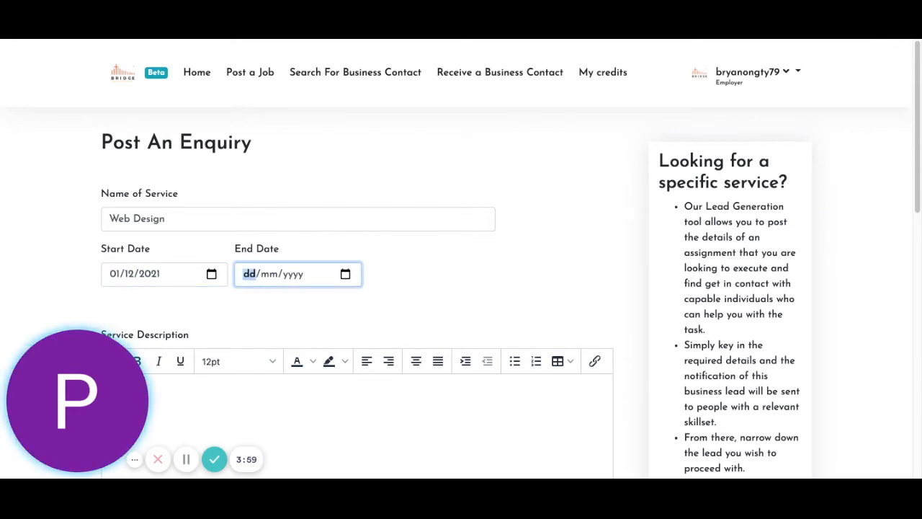
{"action": "type", "text": "3112"}
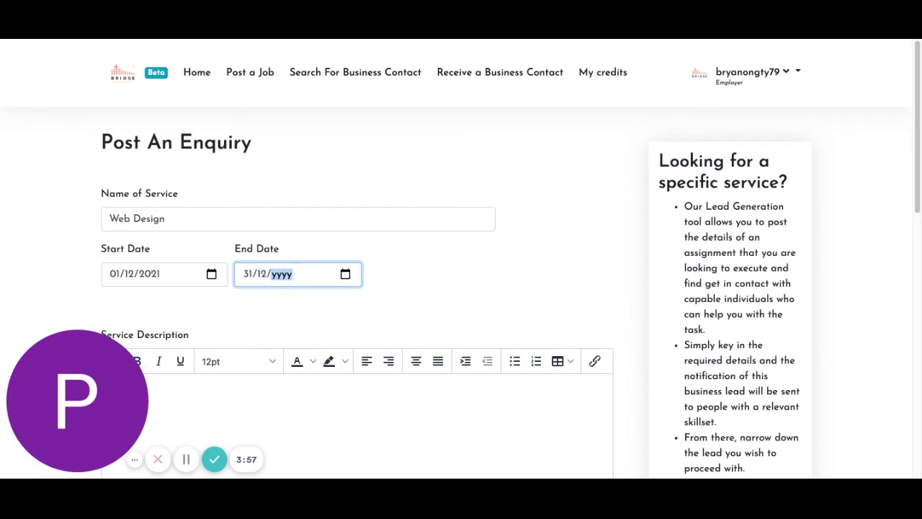
{"action": "type", "text": "2021"}
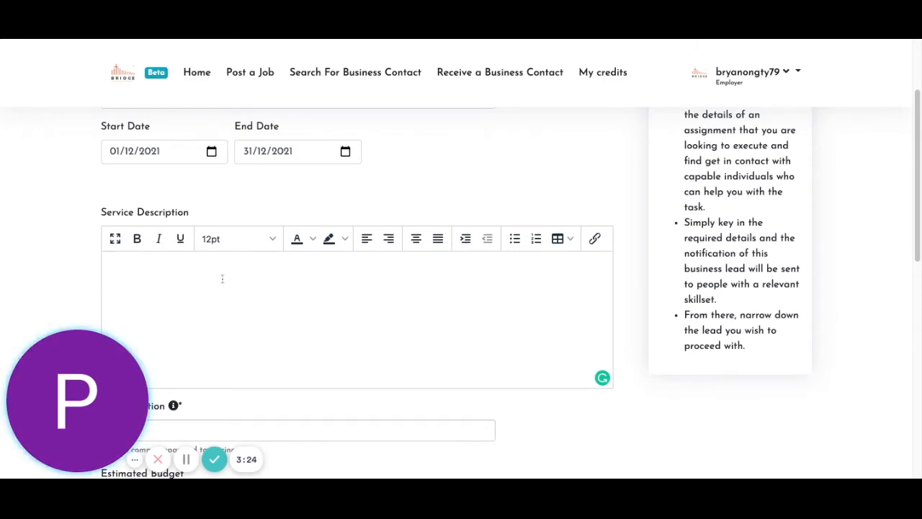
{"action": "type", "text": "Web design has numerous components that work together to create the finished experience of a website, including graphic design, user experience design, interface design, search engine optimization (SEO) and content creation."}
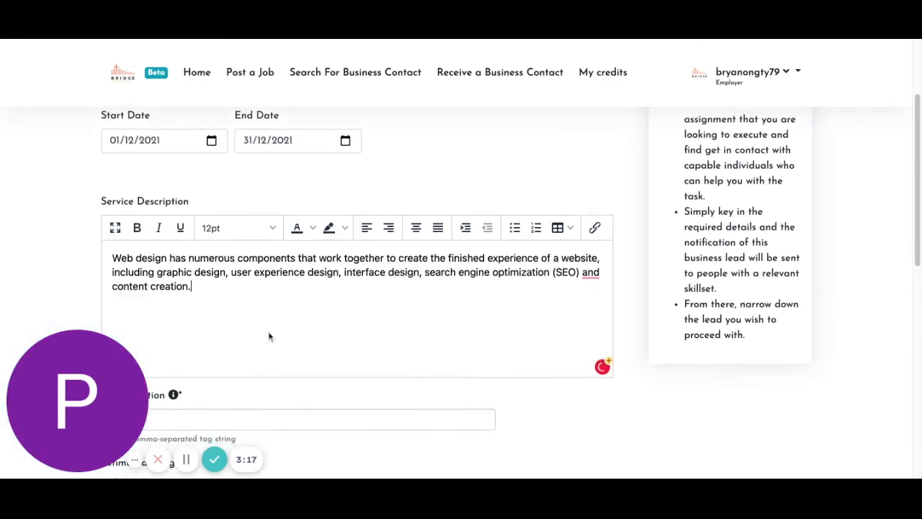
{"action": "scroll", "scroll_direction": "down", "scroll_amount": 3}
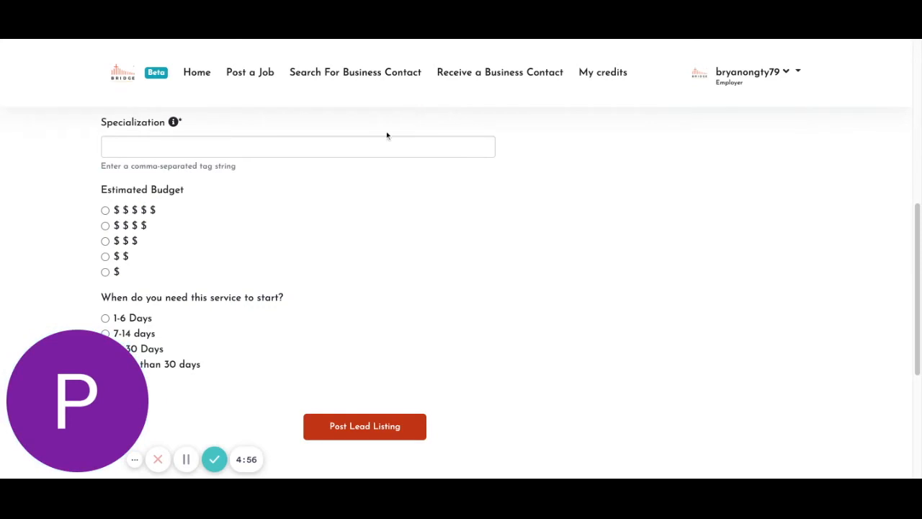
- Tag the enquiry with UX/UI Design, programming skills and Design Strategy specializations
{"action": "left_click", "coordinate": [297, 146]}
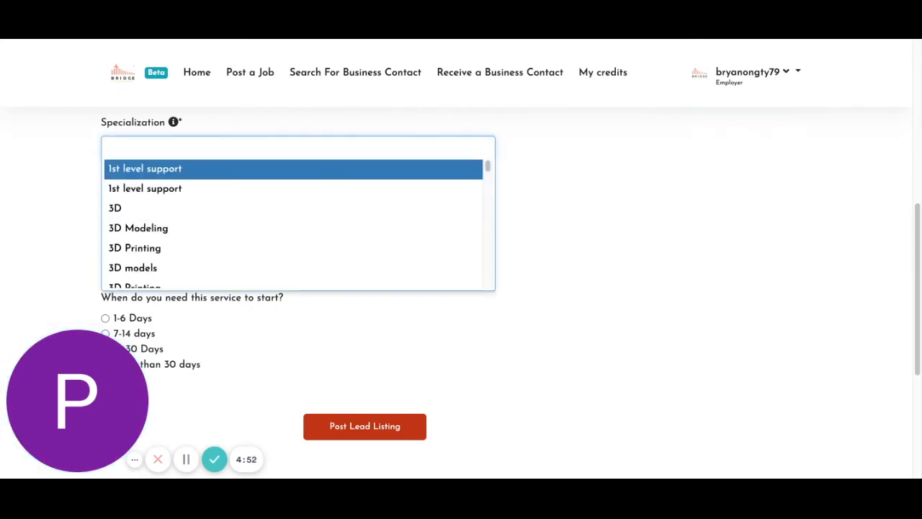
{"action": "left_click", "coordinate": [298, 147]}
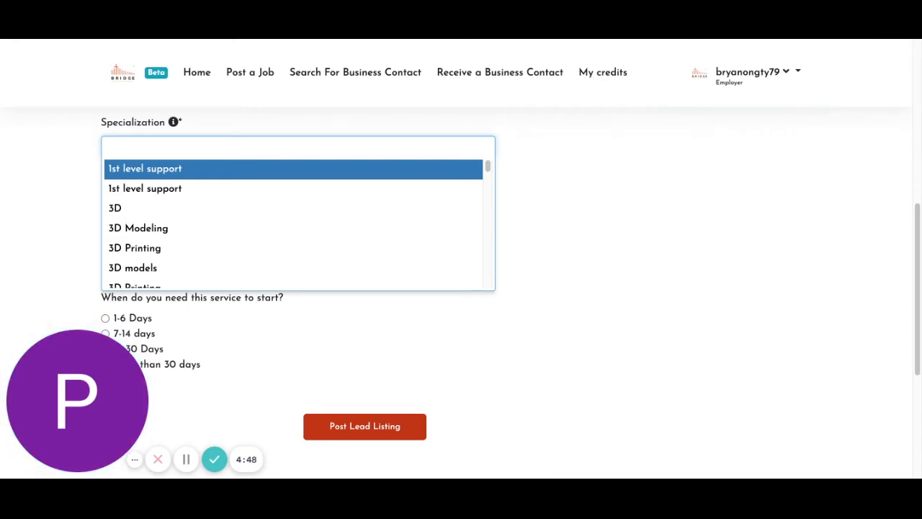
{"action": "type", "text": "ux"}
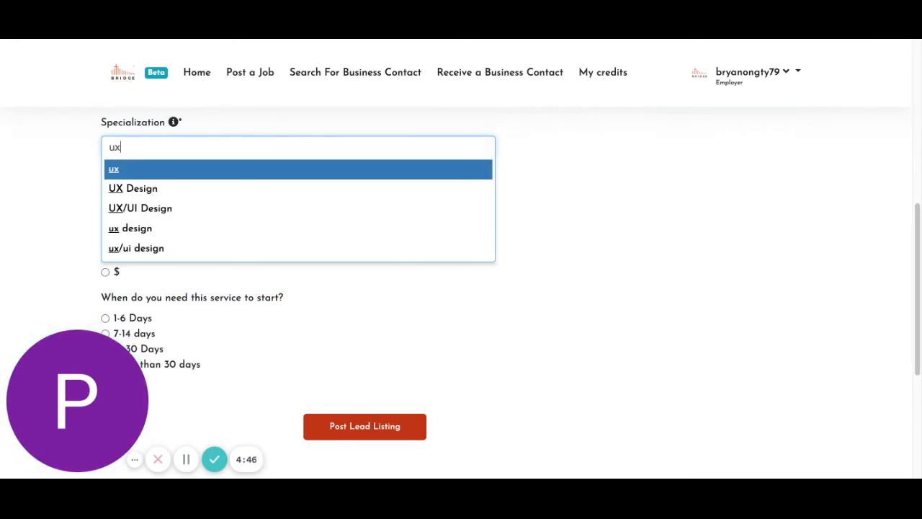
{"action": "left_click", "coordinate": [140, 208]}
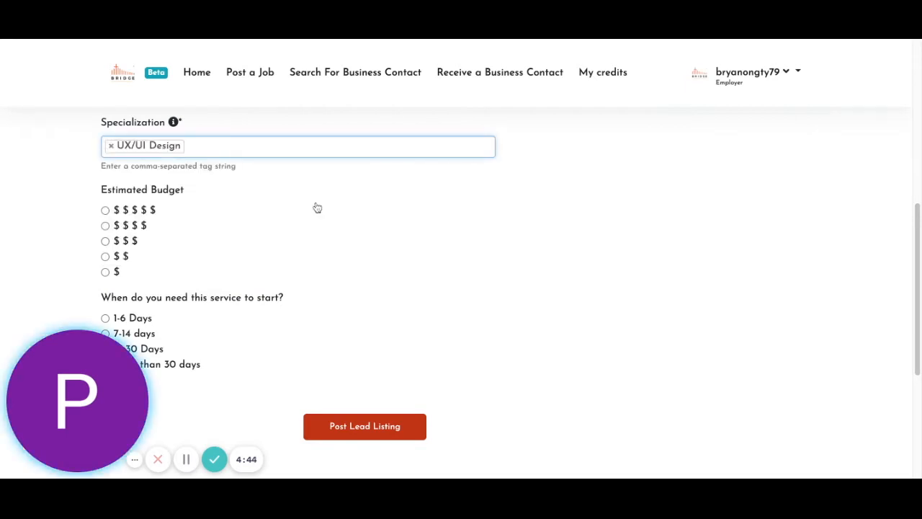
{"action": "type", "text": "pro"}
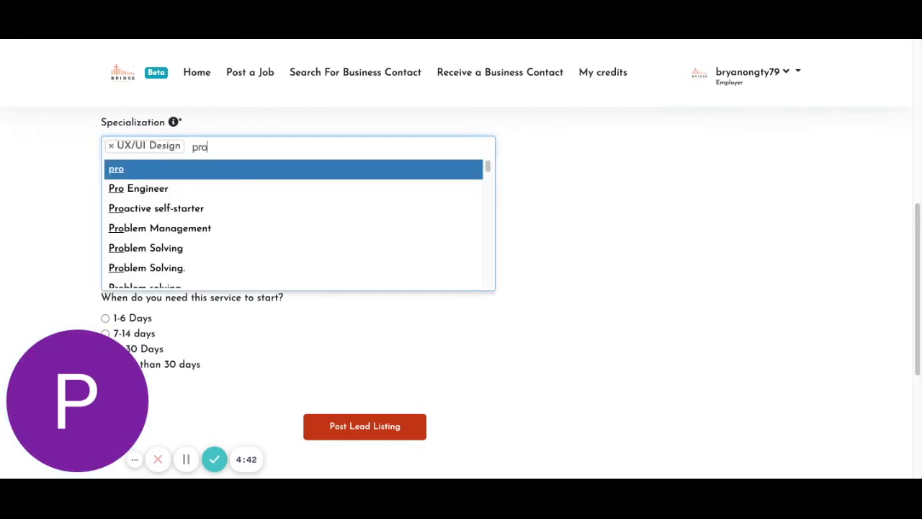
{"action": "type", "text": "gra"}
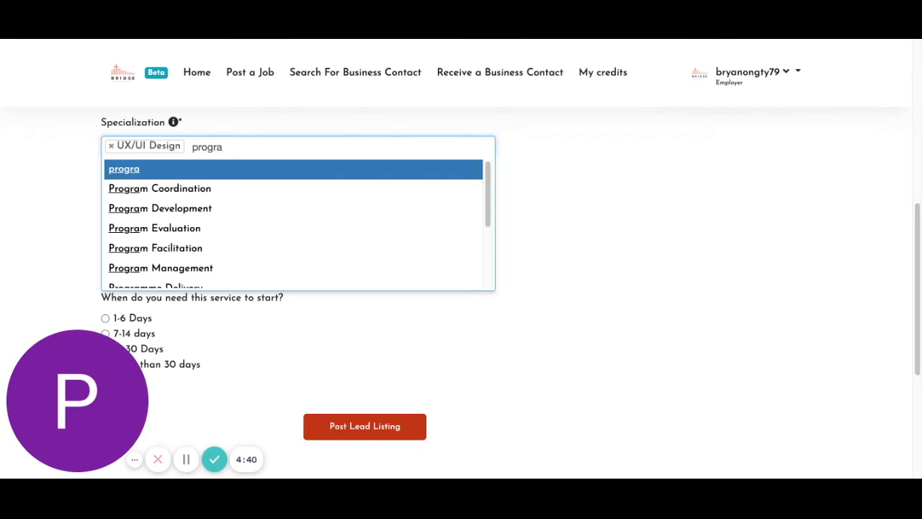
{"action": "type", "text": "mm"}
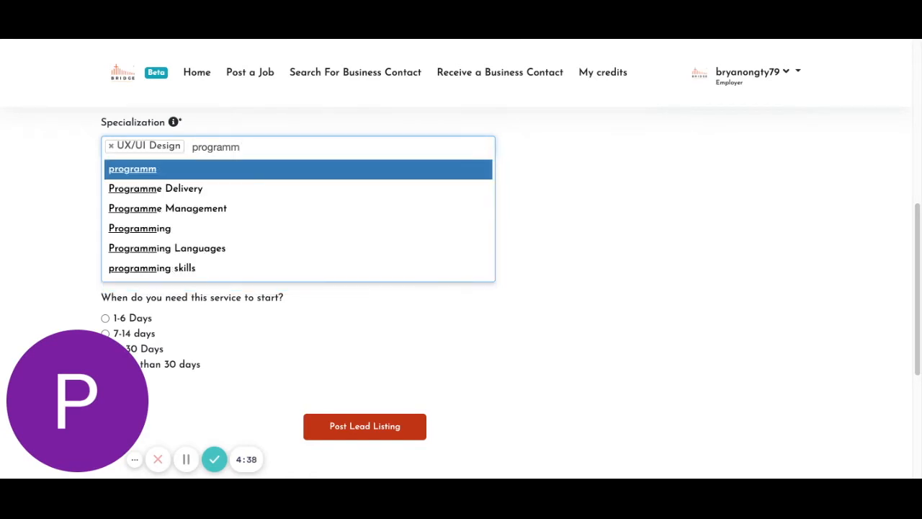
{"action": "left_click", "coordinate": [152, 267]}
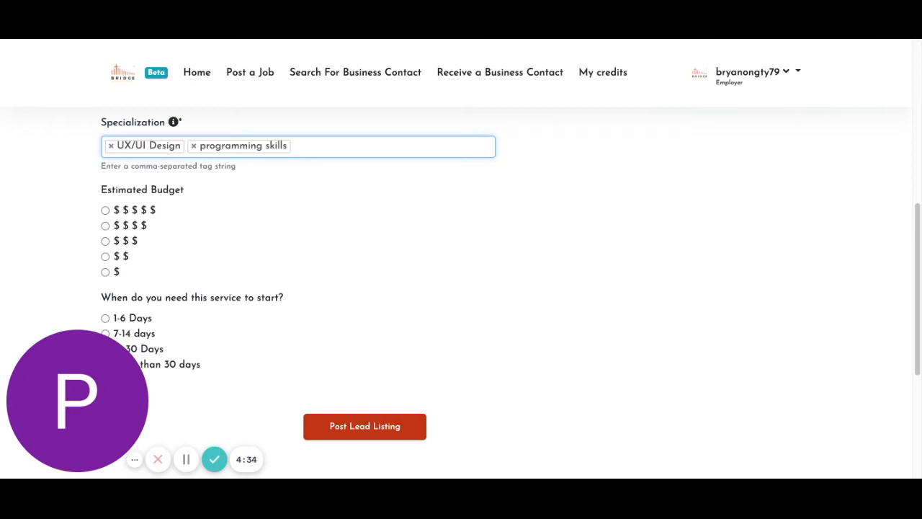
{"action": "type", "text": "design"}
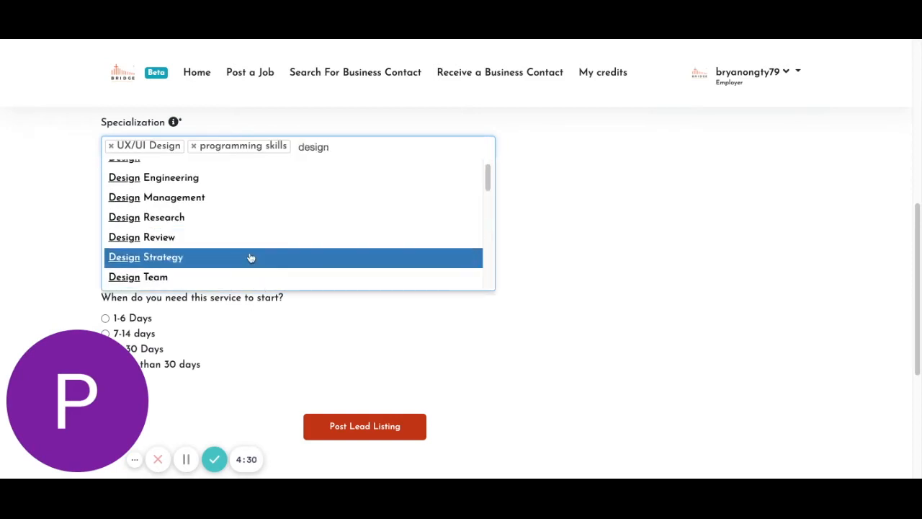
{"action": "left_click", "coordinate": [145, 257]}
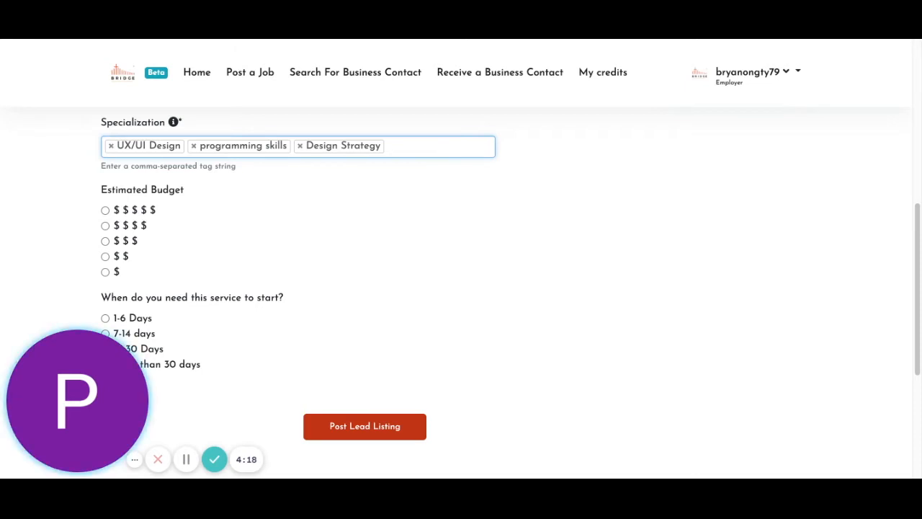
{"action": "mouse_move", "coordinate": [254, 290]}
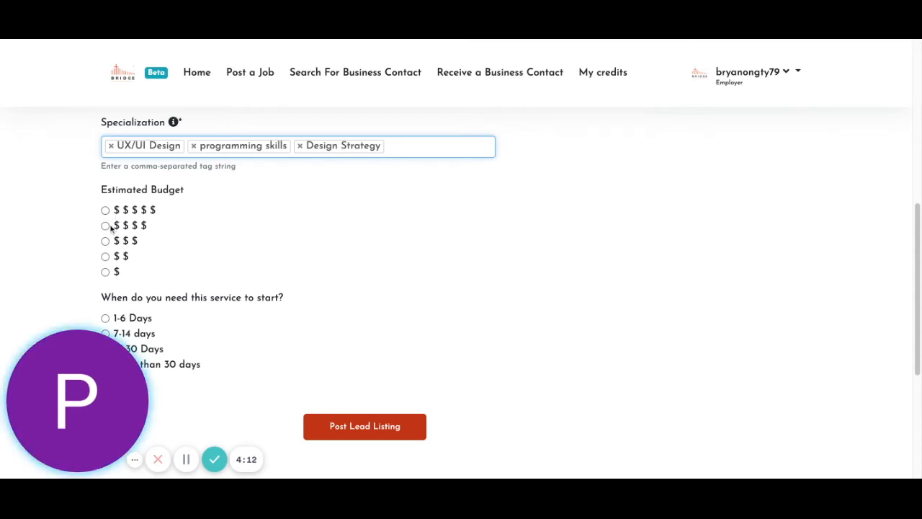
- Choose the $$$$ estimated budget and a 15-30 Days start time
{"action": "left_click", "coordinate": [105, 225]}
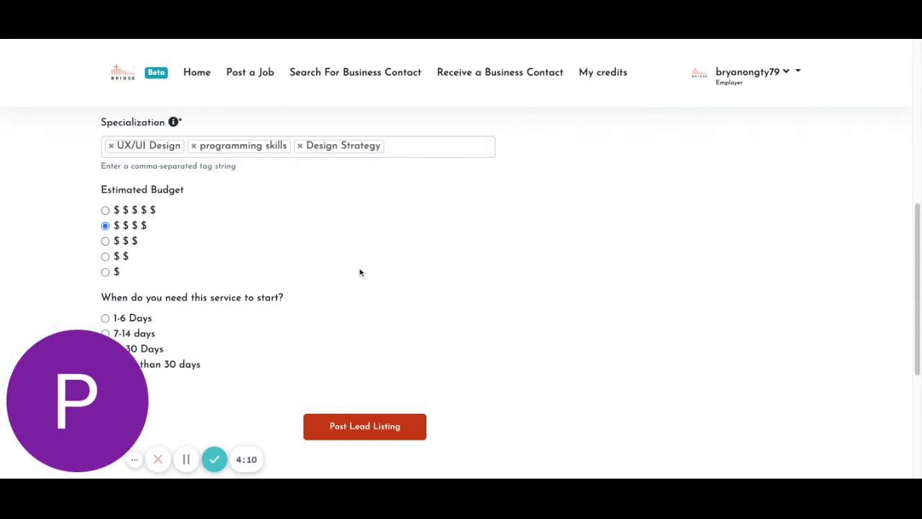
{"action": "scroll", "scroll_direction": "down", "scroll_amount": 3}
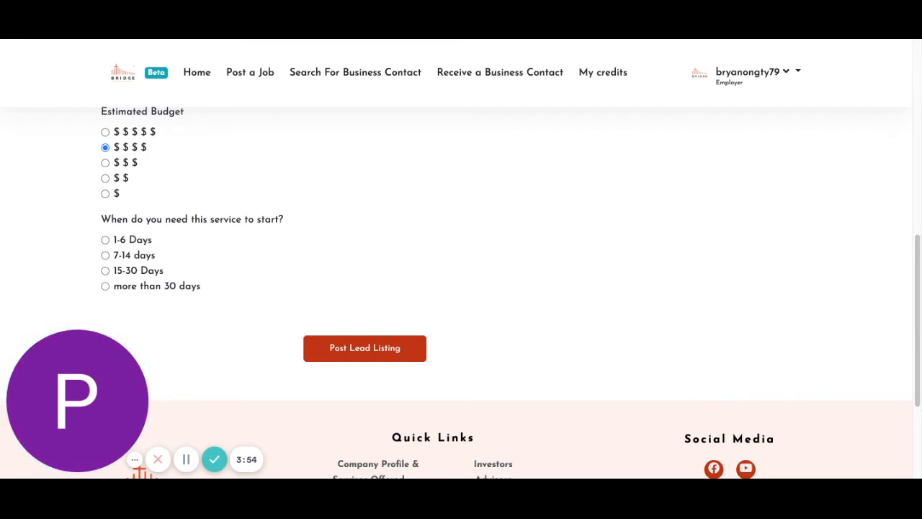
{"action": "left_click", "coordinate": [106, 271]}
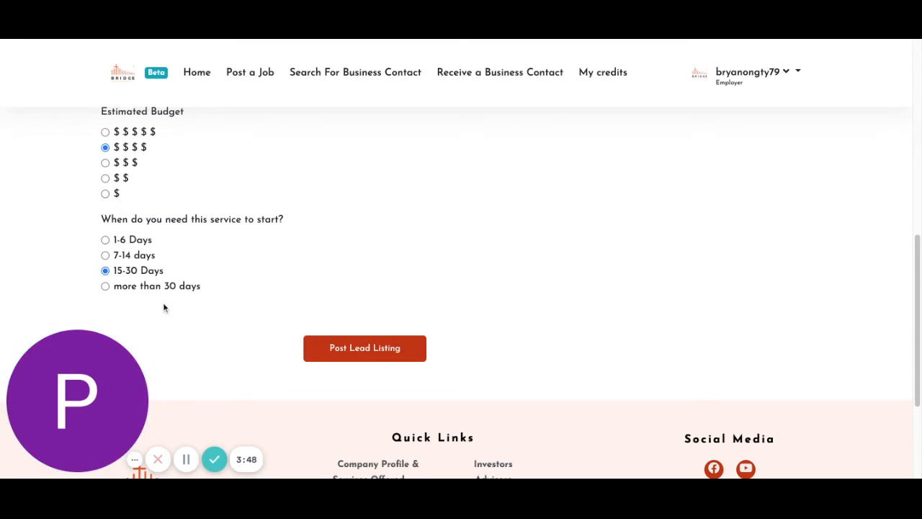
{"action": "mouse_move", "coordinate": [382, 357]}
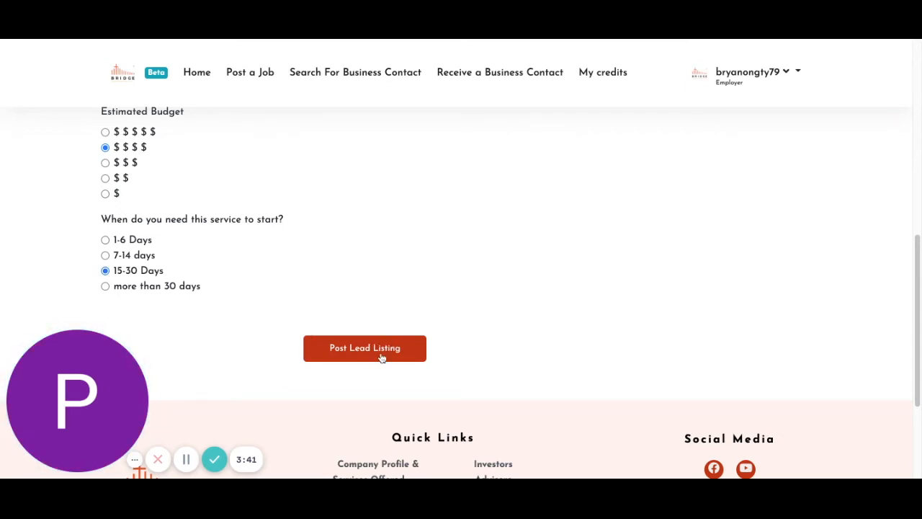
- Post the Web Design lead listing and check it on the employer dashboard
{"action": "left_click", "coordinate": [364, 348]}
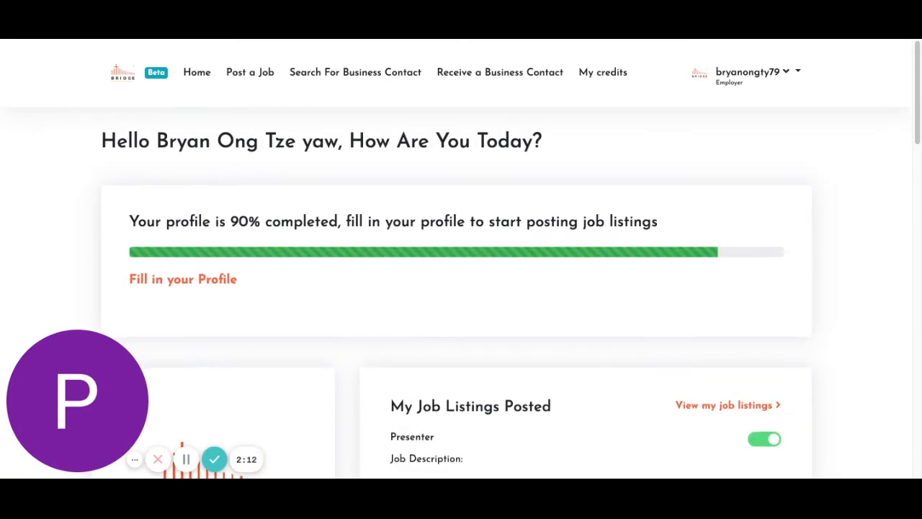
{"action": "scroll", "scroll_direction": "down", "scroll_amount": 3}
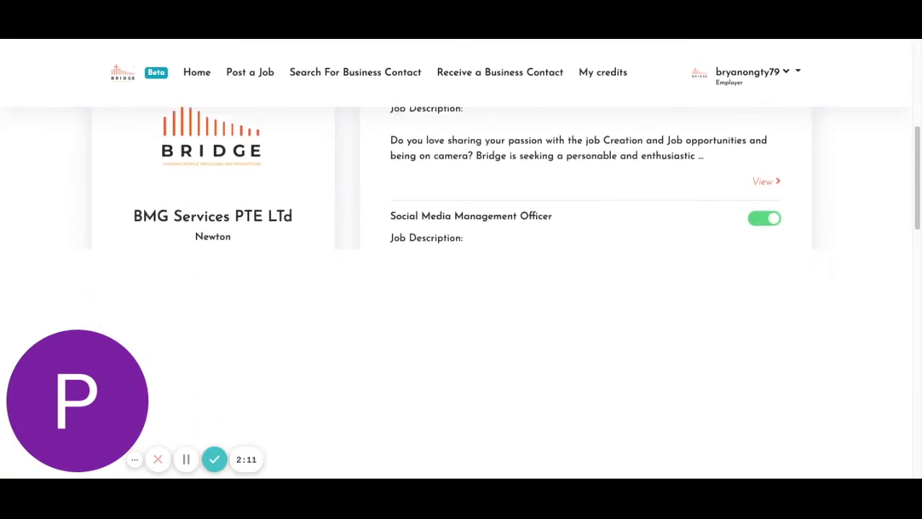
{"action": "scroll", "scroll_direction": "down", "scroll_amount": 3}
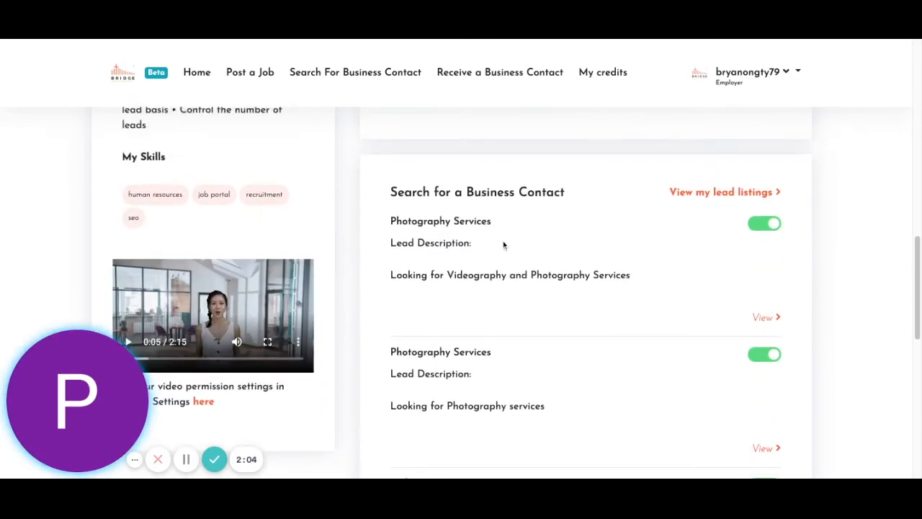
{"action": "scroll", "scroll_direction": "down", "scroll_amount": 3}
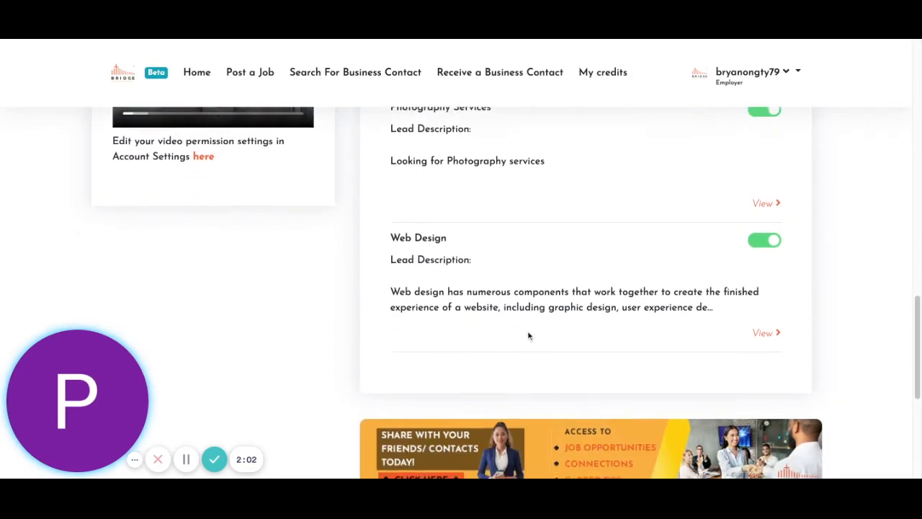
{"action": "mouse_move", "coordinate": [425, 224]}
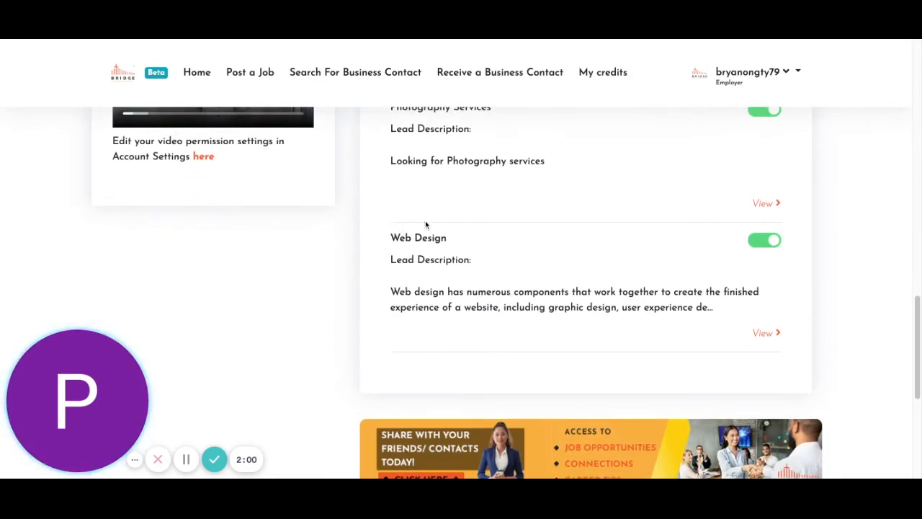
{"action": "mouse_move", "coordinate": [639, 212]}
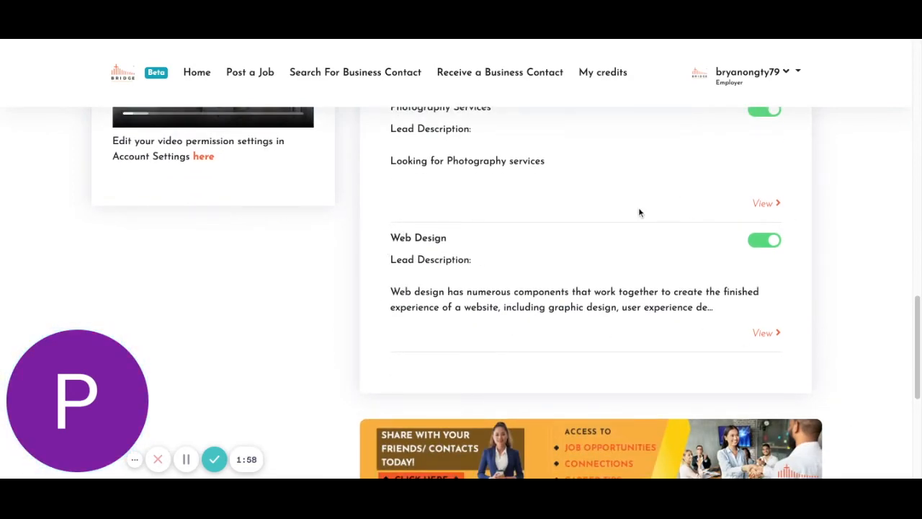
{"action": "scroll", "scroll_direction": "up", "scroll_amount": 3}
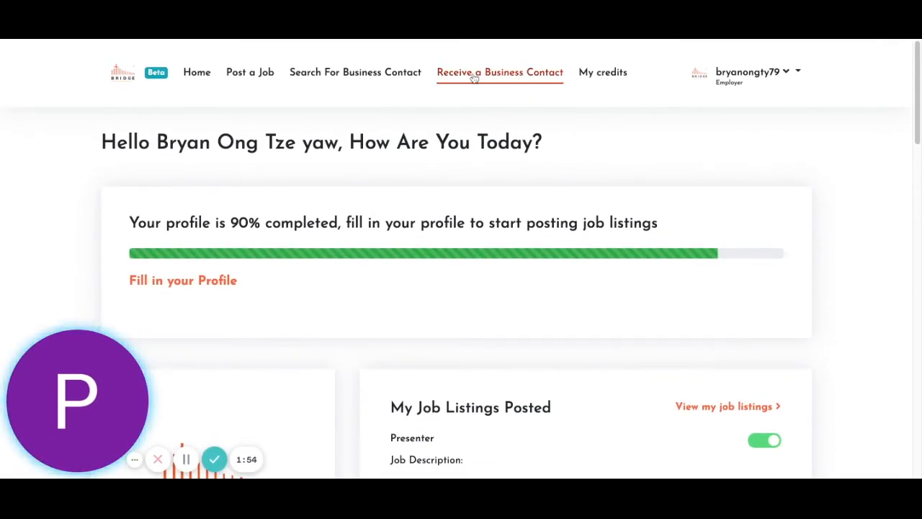
- Open View All Lead Listings through Receive a Business Contact as the self-employed user
{"action": "left_click", "coordinate": [499, 72]}
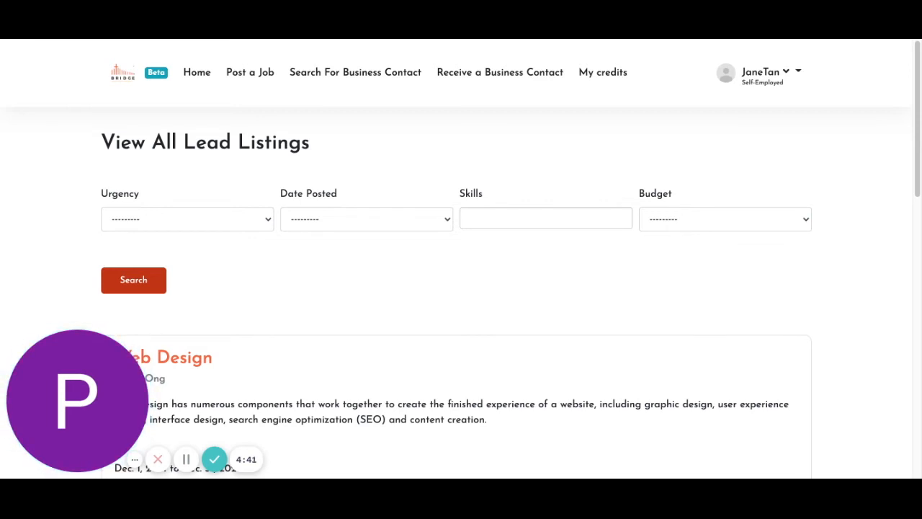
{"action": "mouse_move", "coordinate": [775, 89]}
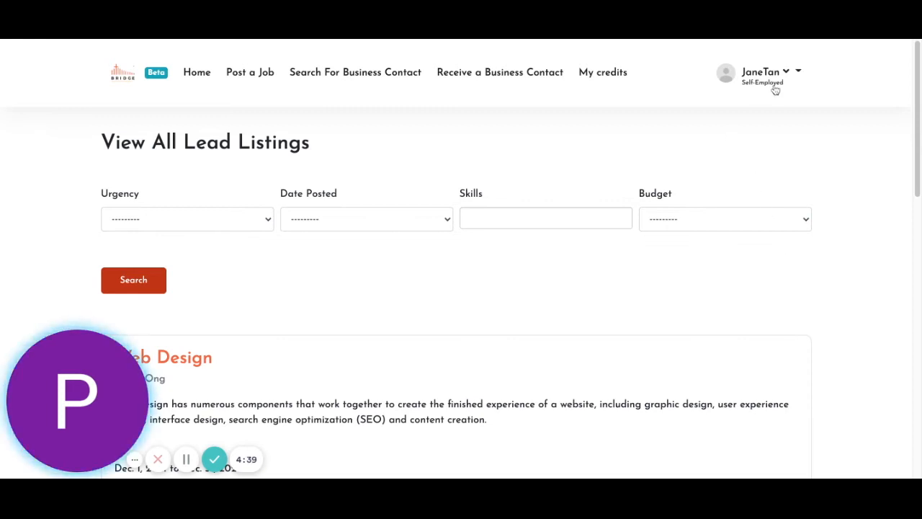
{"action": "mouse_move", "coordinate": [796, 120]}
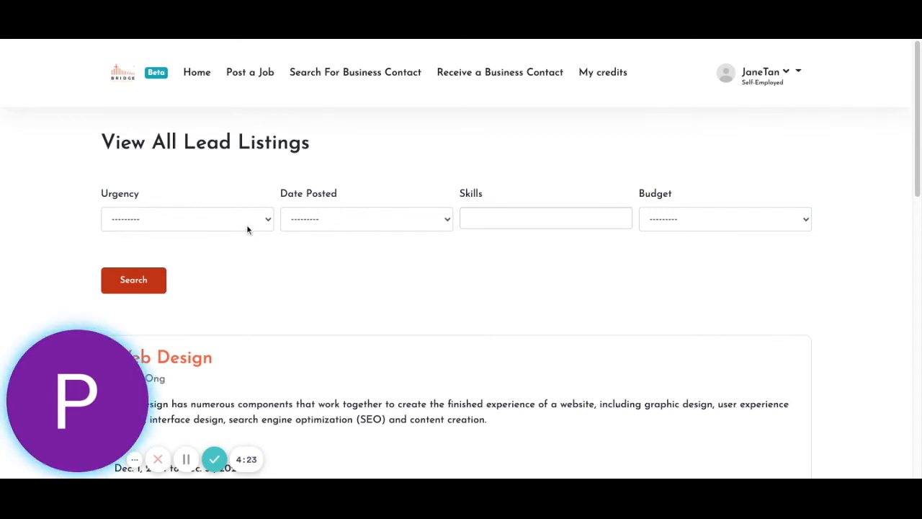
- Sort lead listings by Date Posted descending and filter by the Web Design skill
{"action": "left_click", "coordinate": [187, 218]}
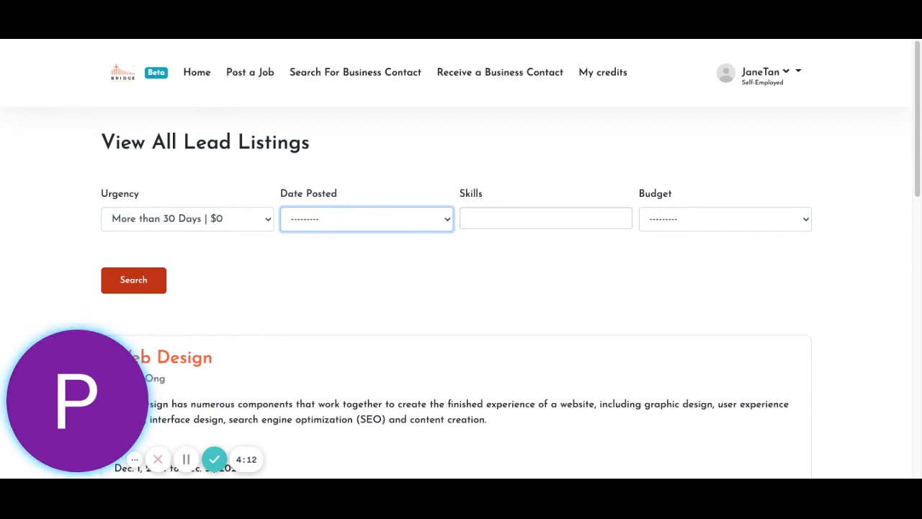
{"action": "left_click", "coordinate": [366, 219]}
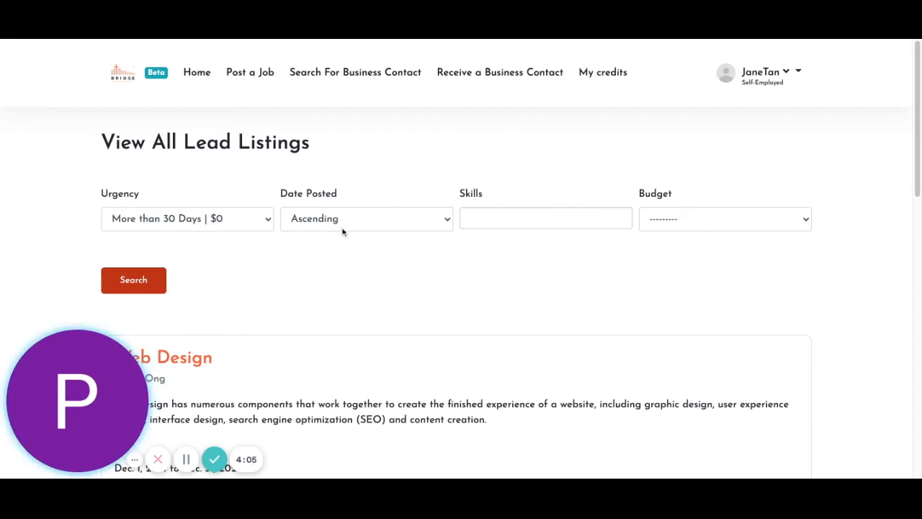
{"action": "left_click", "coordinate": [366, 218]}
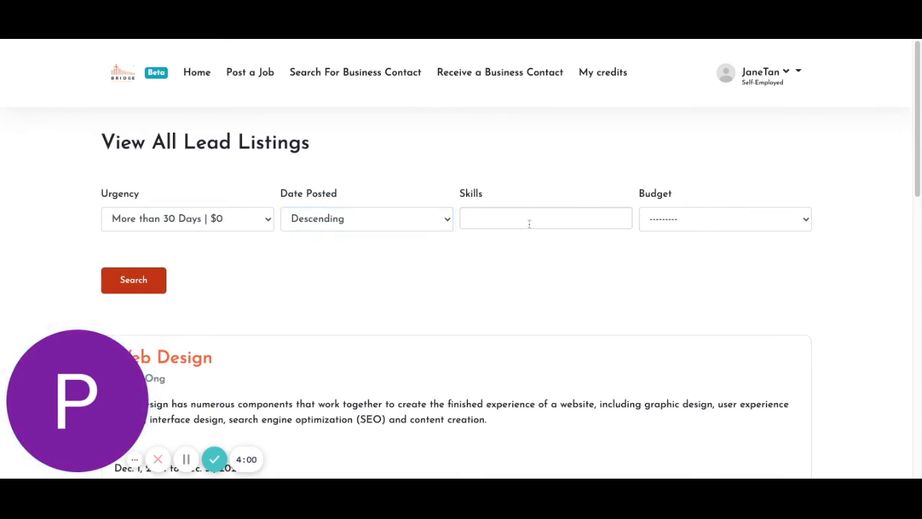
{"action": "left_click", "coordinate": [545, 218]}
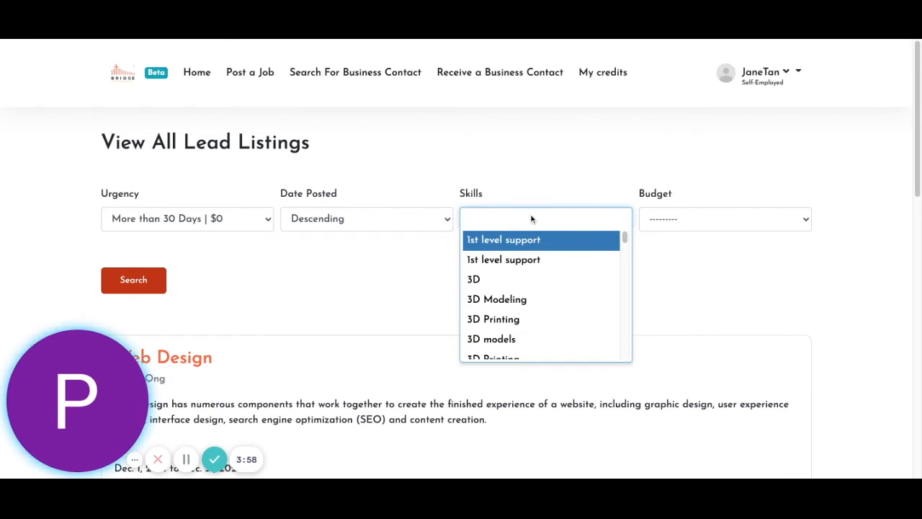
{"action": "type", "text": "web"}
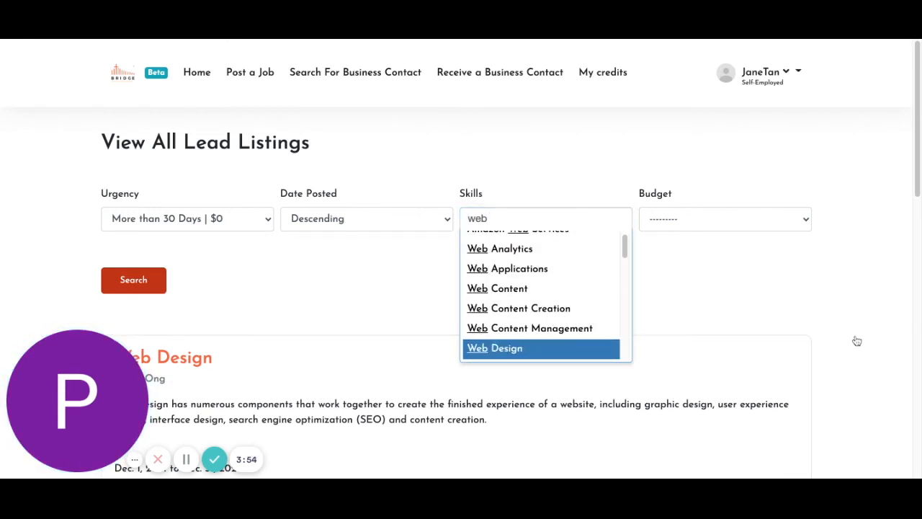
{"action": "left_click", "coordinate": [495, 348]}
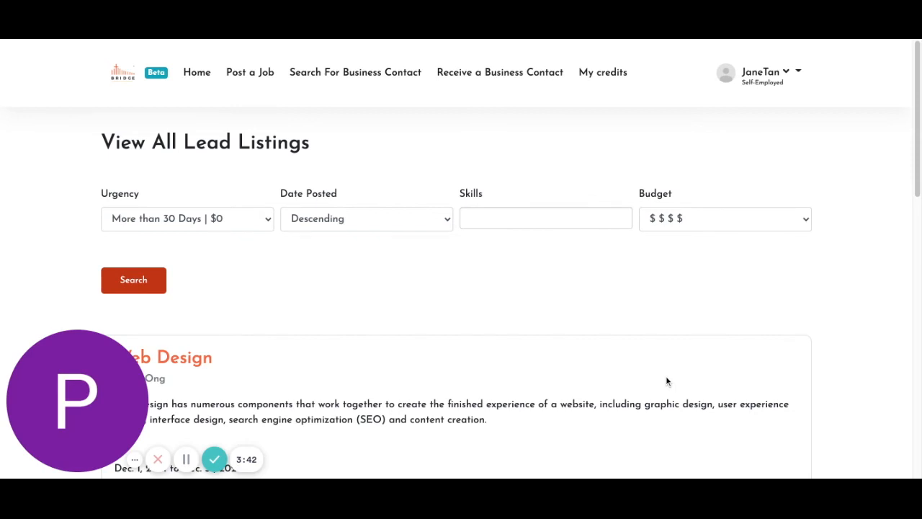
- Scroll through the results and open 'View more' on the Web Design listing
{"action": "scroll", "scroll_direction": "down", "scroll_amount": 3}
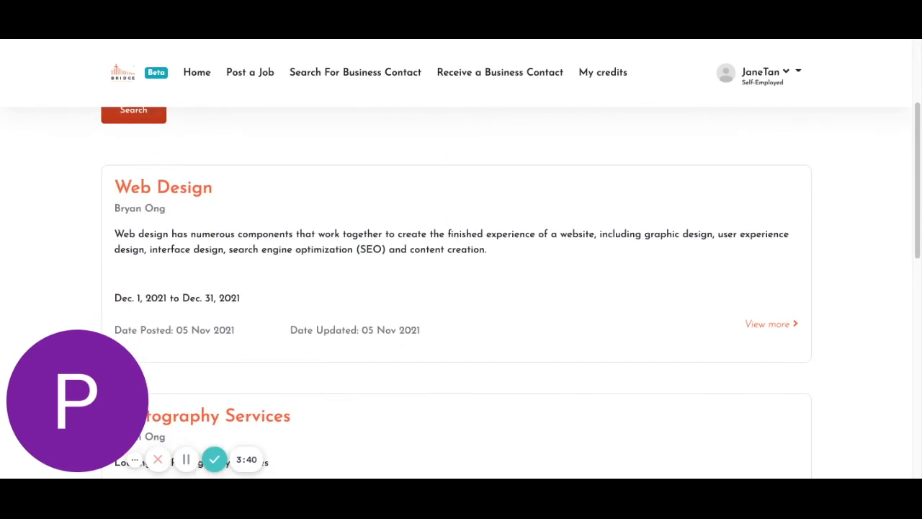
{"action": "scroll", "scroll_direction": "down", "scroll_amount": 3}
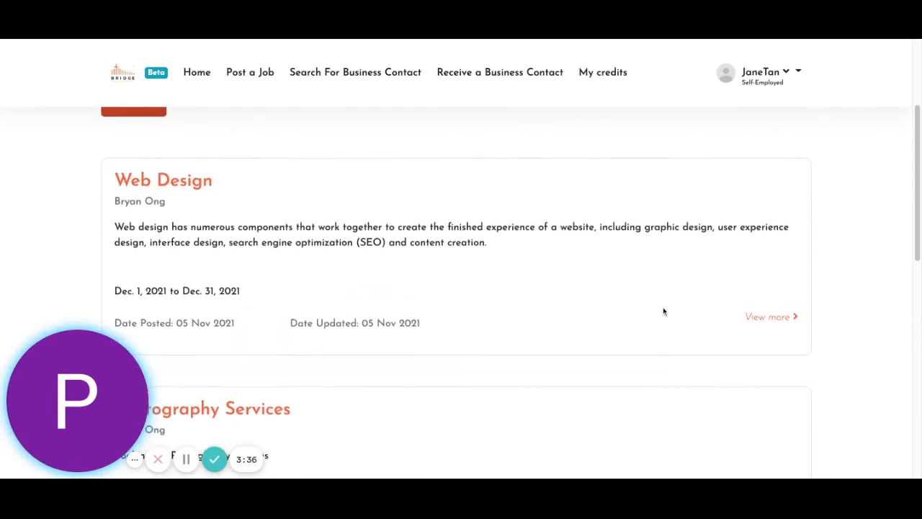
{"action": "scroll", "scroll_direction": "down", "scroll_amount": 3}
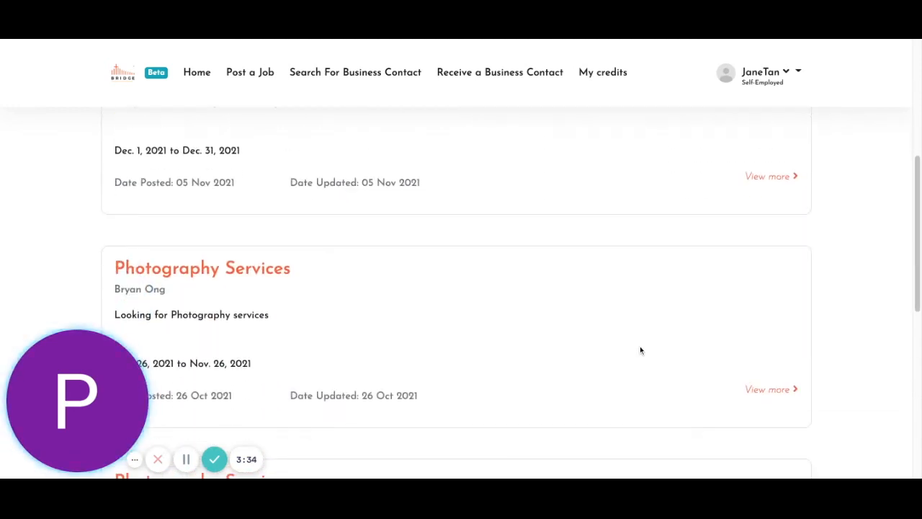
{"action": "scroll", "scroll_direction": "down", "scroll_amount": 3}
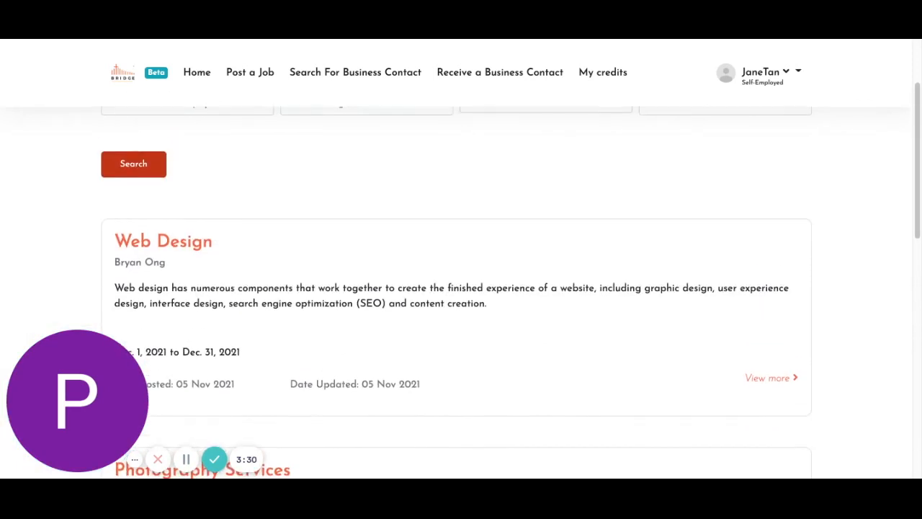
{"action": "scroll", "scroll_direction": "down", "scroll_amount": 3}
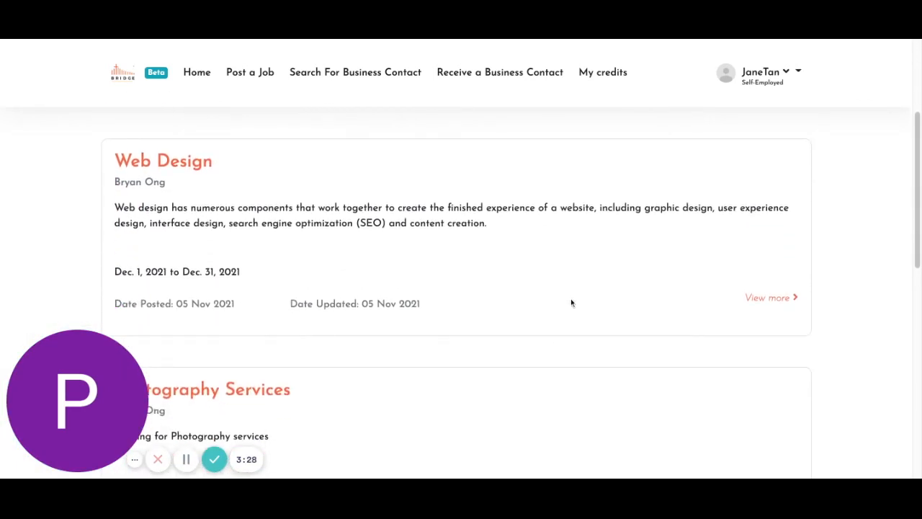
{"action": "mouse_move", "coordinate": [780, 306]}
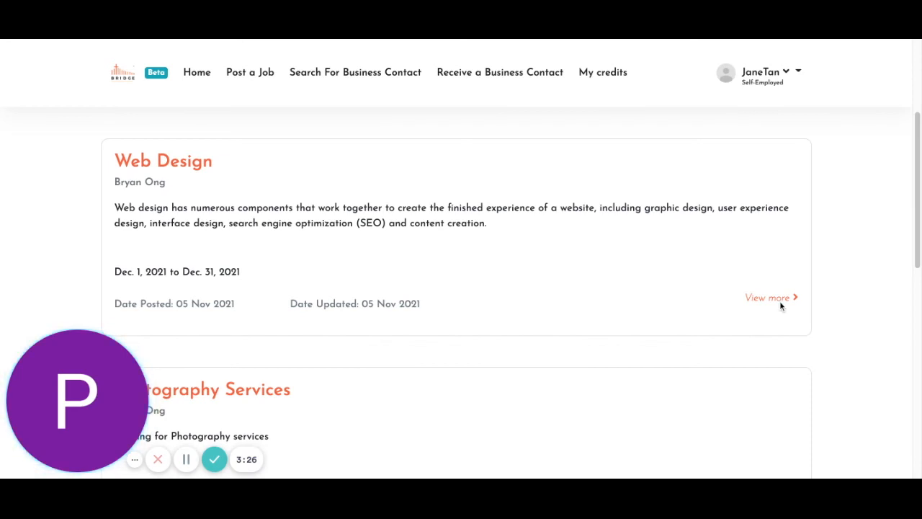
{"action": "mouse_move", "coordinate": [796, 311]}
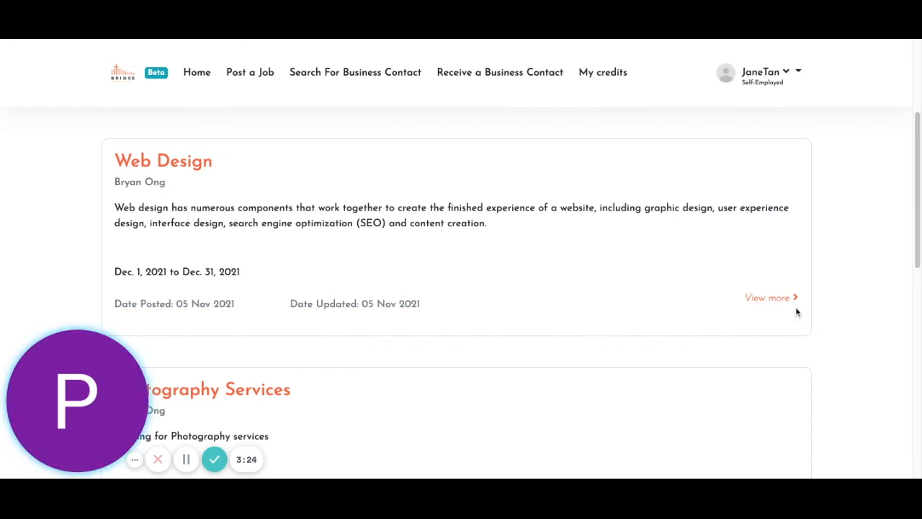
{"action": "left_click", "coordinate": [767, 297]}
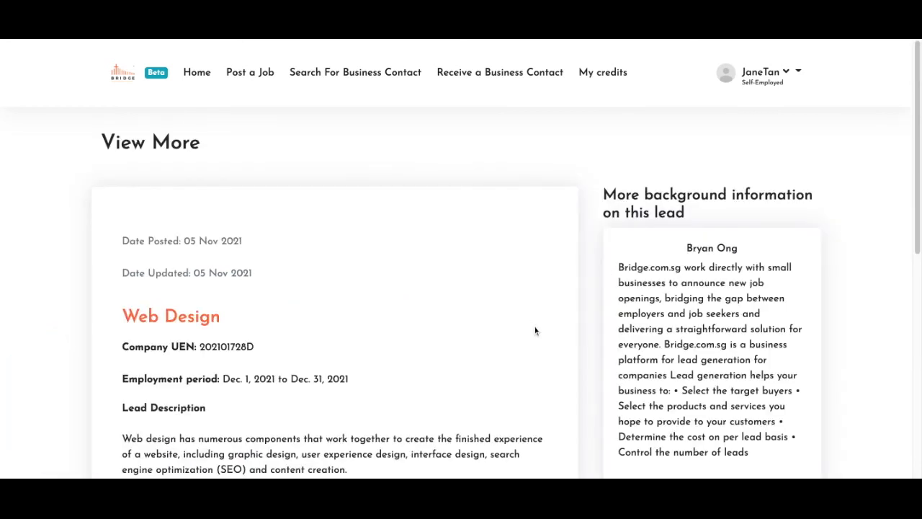
{"action": "scroll", "scroll_direction": "down", "scroll_amount": 3}
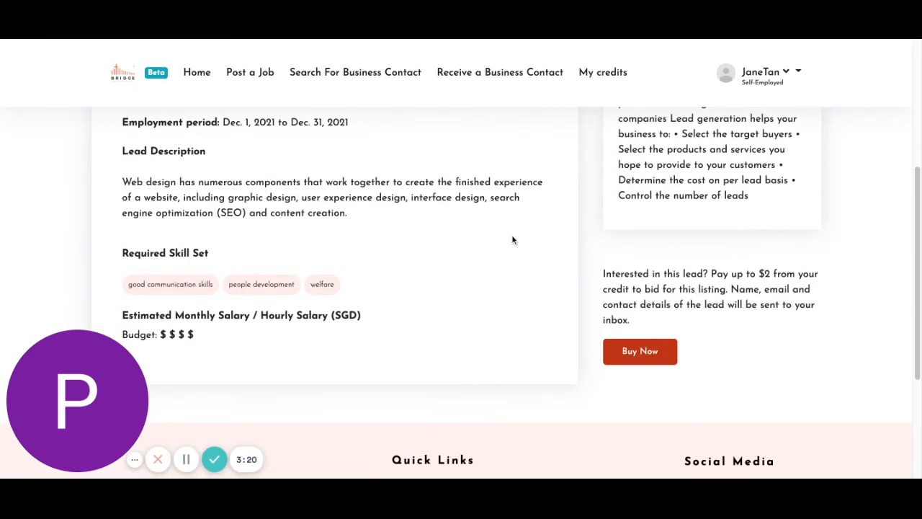
{"action": "scroll", "scroll_direction": "up", "scroll_amount": 3}
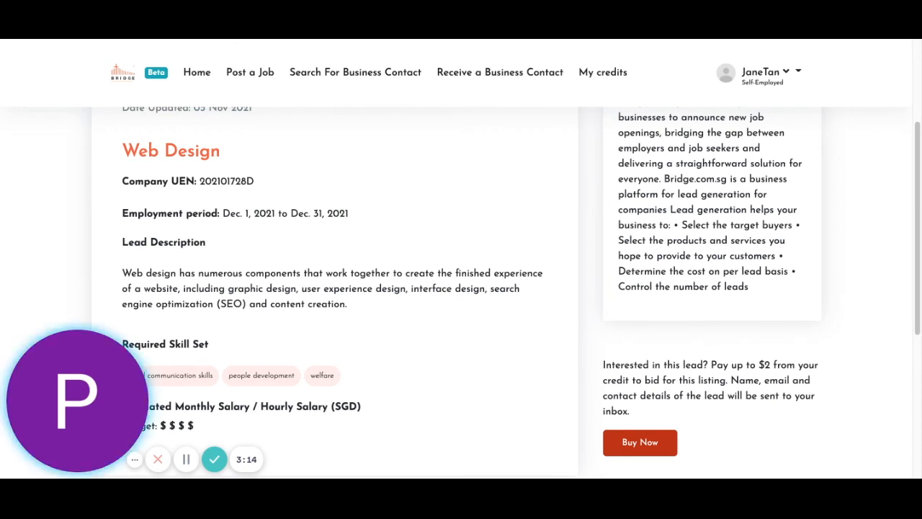
{"action": "scroll", "scroll_direction": "down", "scroll_amount": 3}
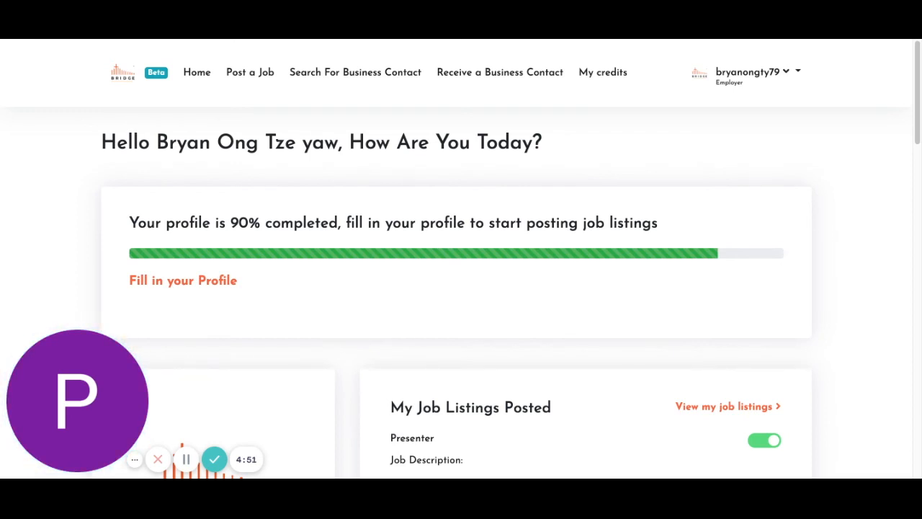
{"action": "mouse_move", "coordinate": [521, 189]}
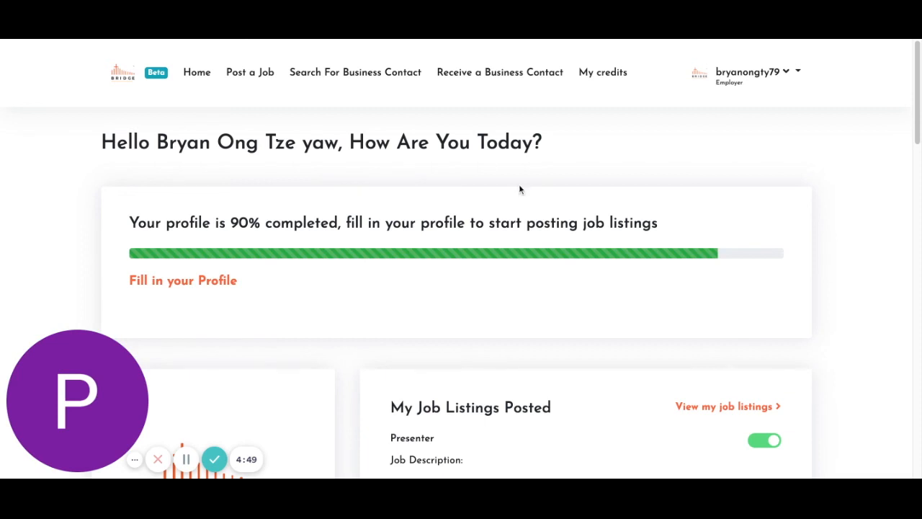
{"action": "scroll", "scroll_direction": "down", "scroll_amount": 3}
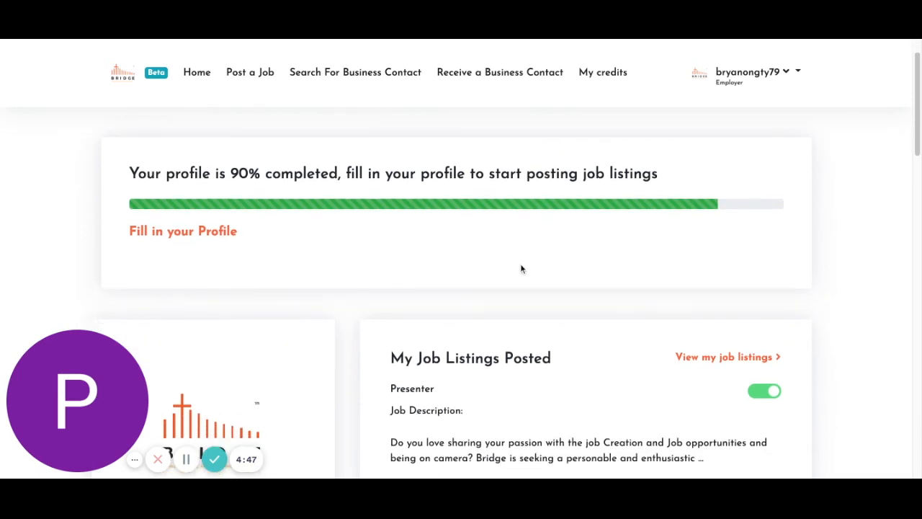
{"action": "scroll", "scroll_direction": "up", "scroll_amount": 3}
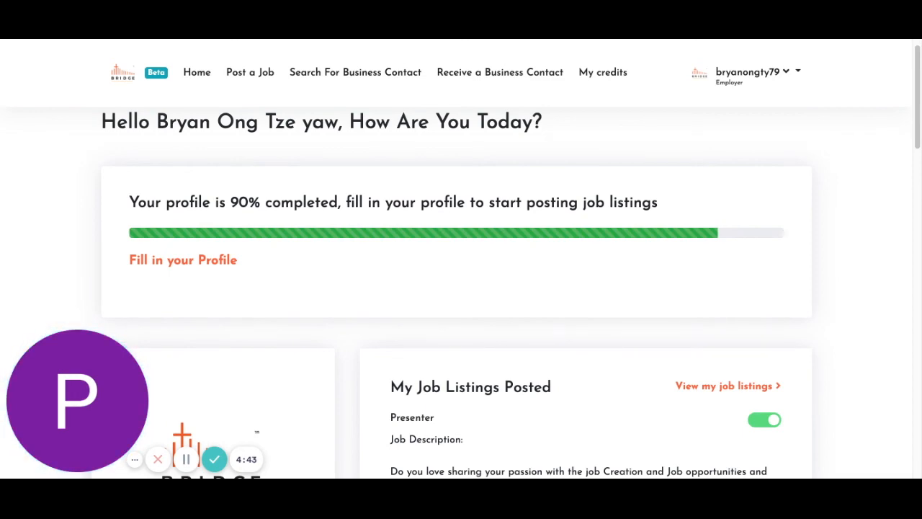
{"action": "scroll", "scroll_direction": "down", "scroll_amount": 3}
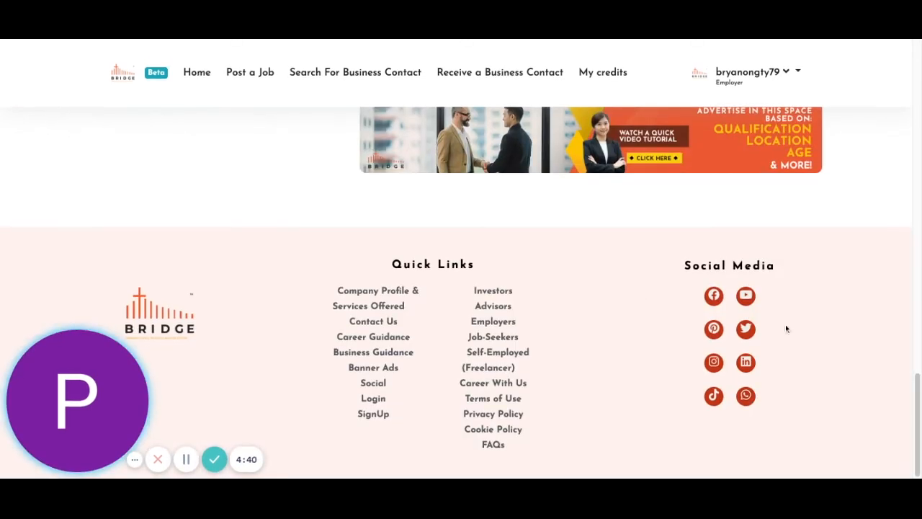